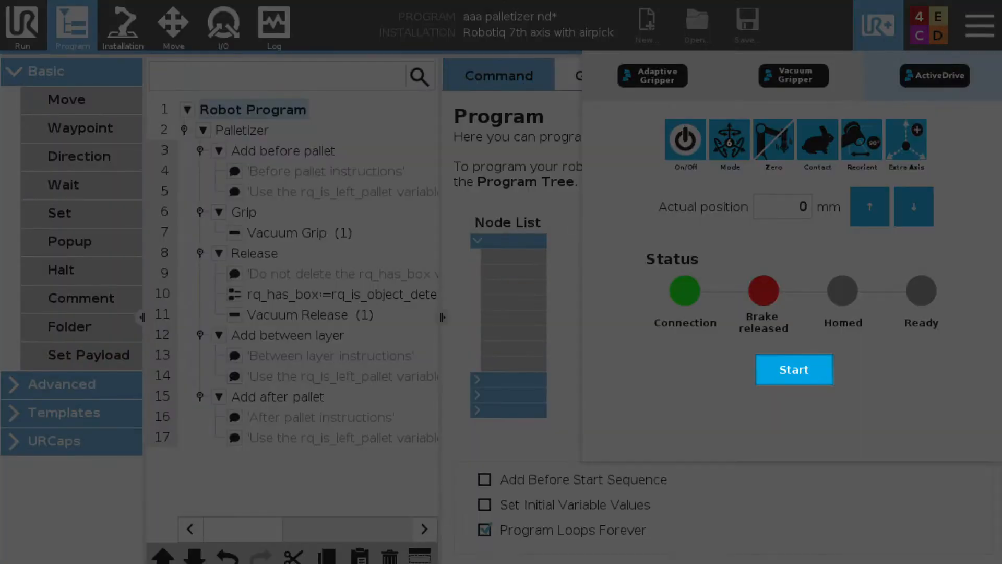
Step: Select the Palletizer node to show its Box, Pallet, Pattern and Settings cards
left_click(794, 369)
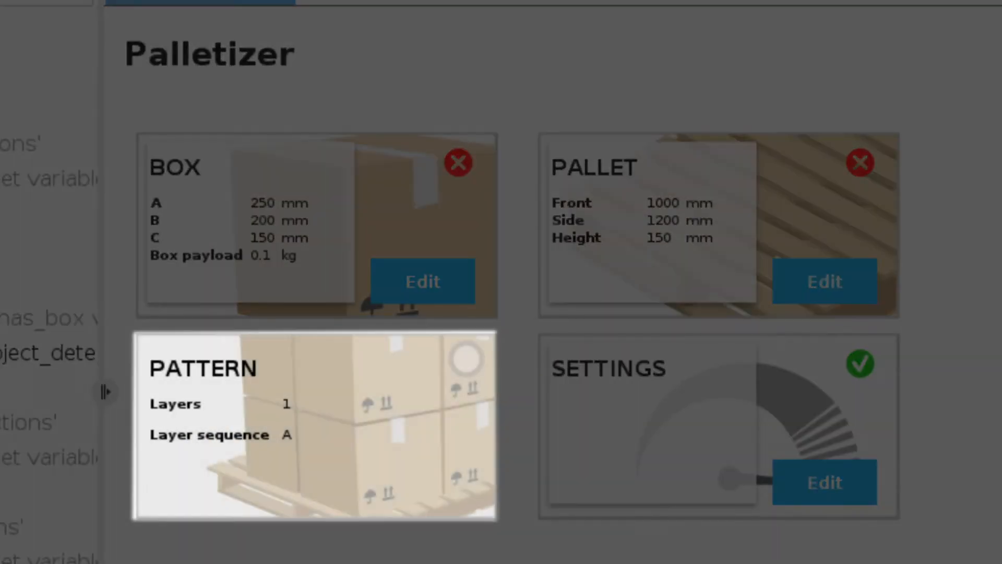
Step: Set the box dimensions to 406 × 254 × 254 mm and begin teaching its grip position
left_click(422, 281)
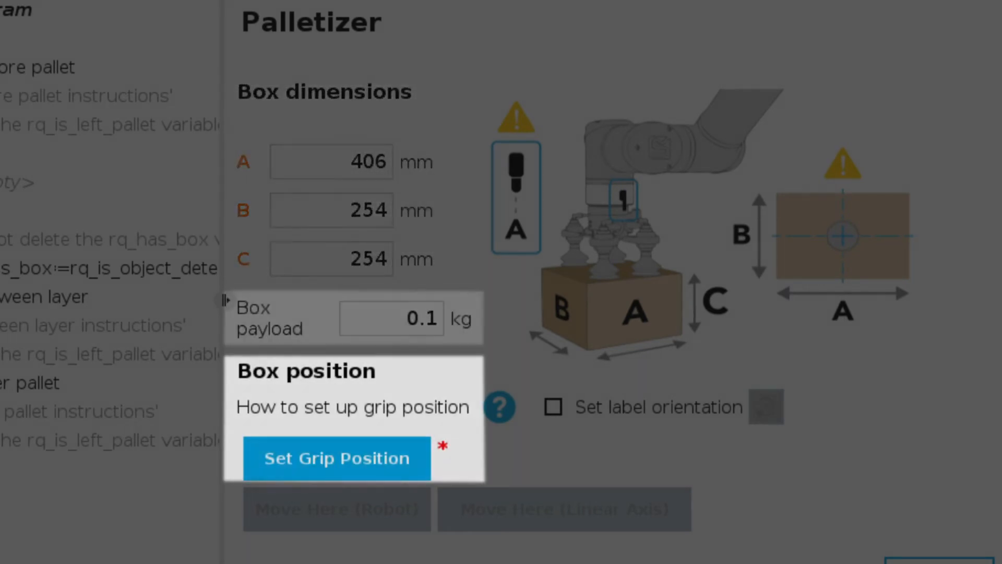
left_click(336, 458)
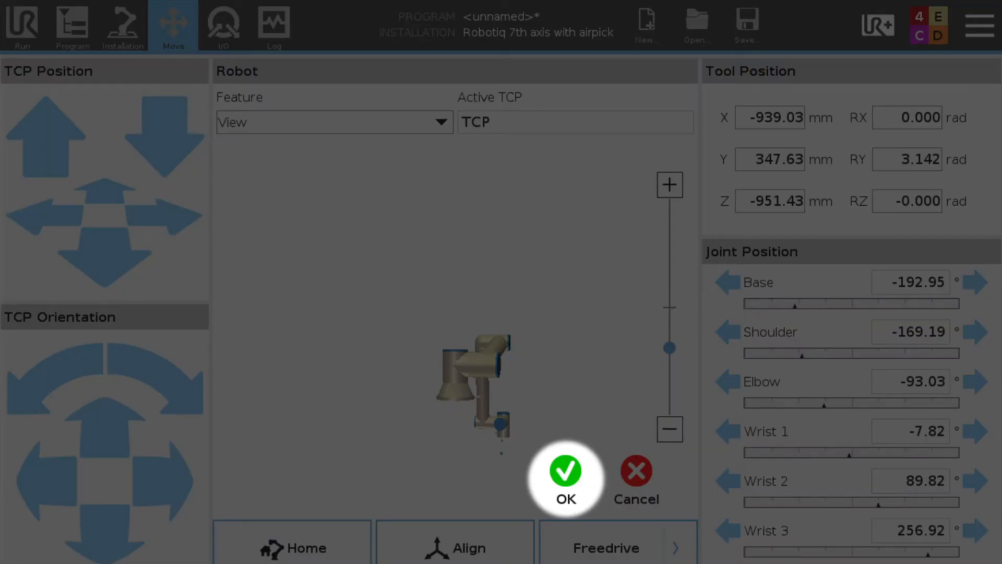
Step: Accept the robot's current pose as the box grip position and continue palletizer setup
left_click(565, 478)
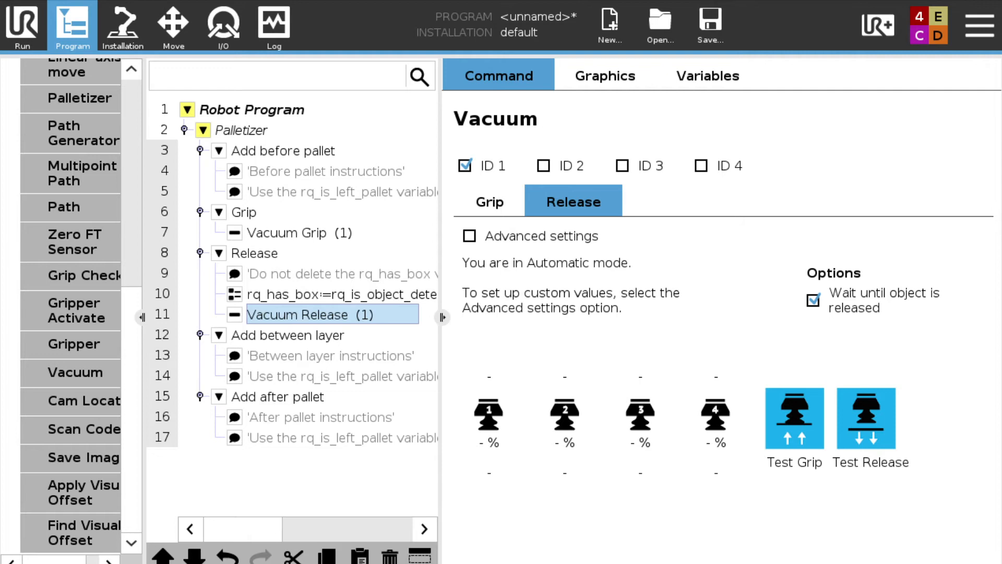
left_click(252, 130)
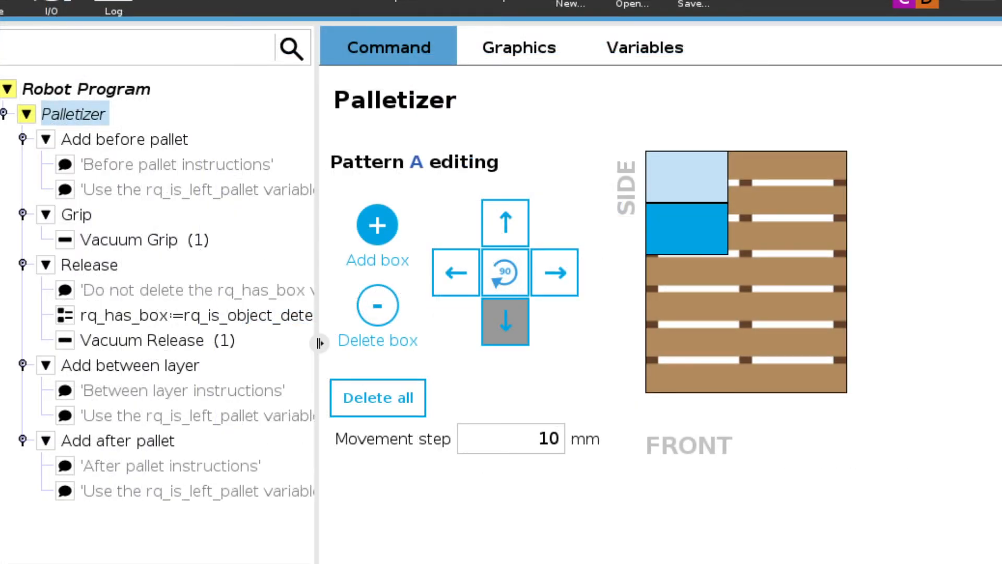